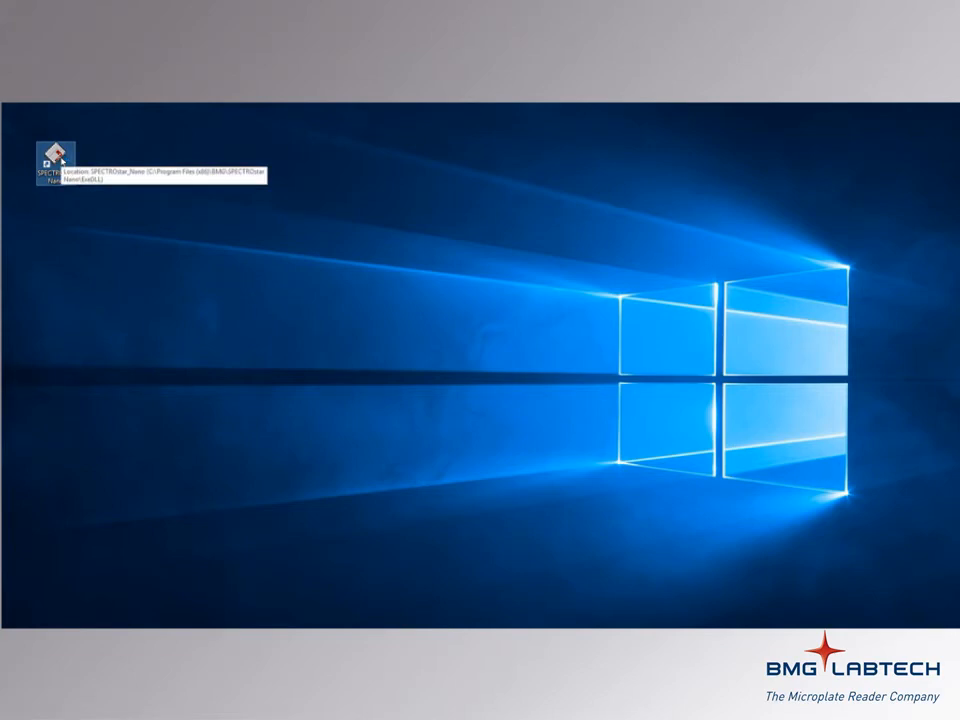
# Launch the SPECTROstar Nano software from its desktop shortcut.
pyautogui.doubleClick(52, 154)
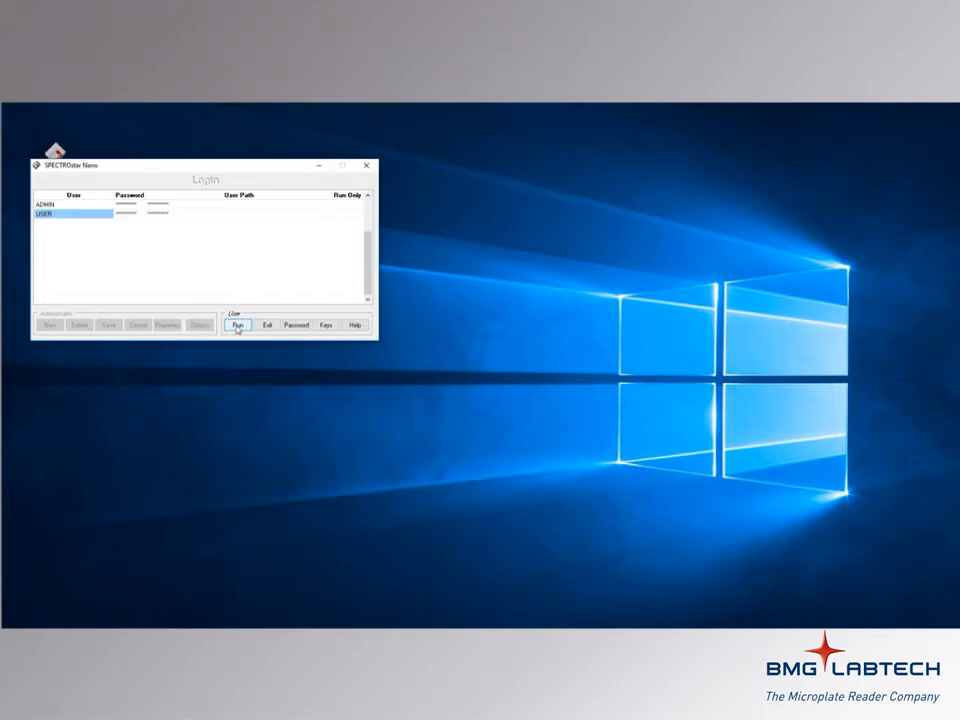
# Start the reader software with the USER account via Run.
pyautogui.click(238, 324)
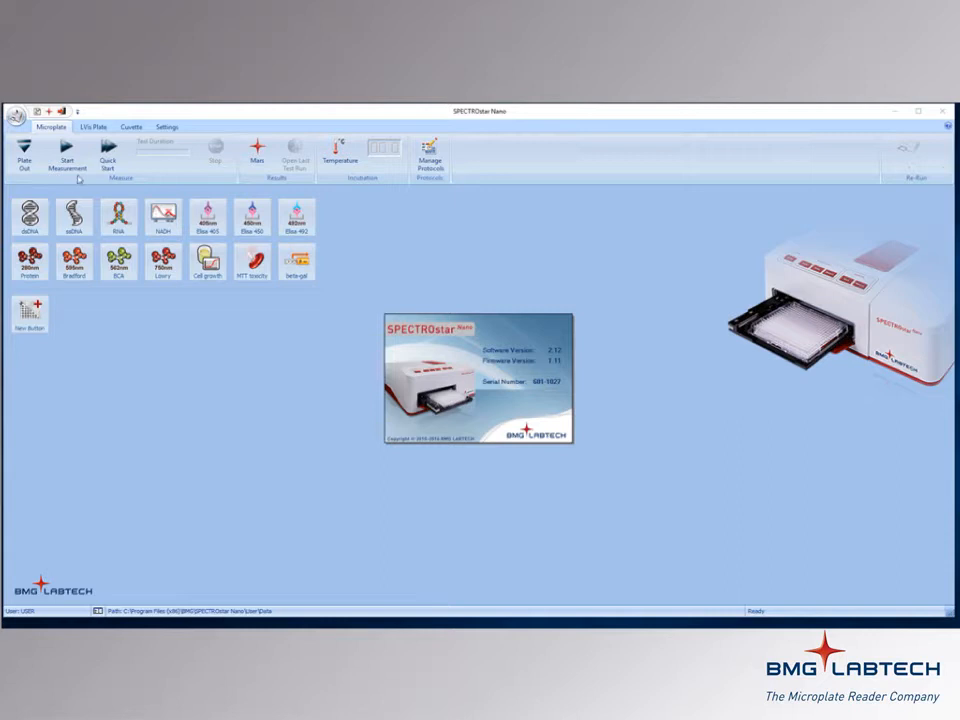
pyautogui.click(16, 122)
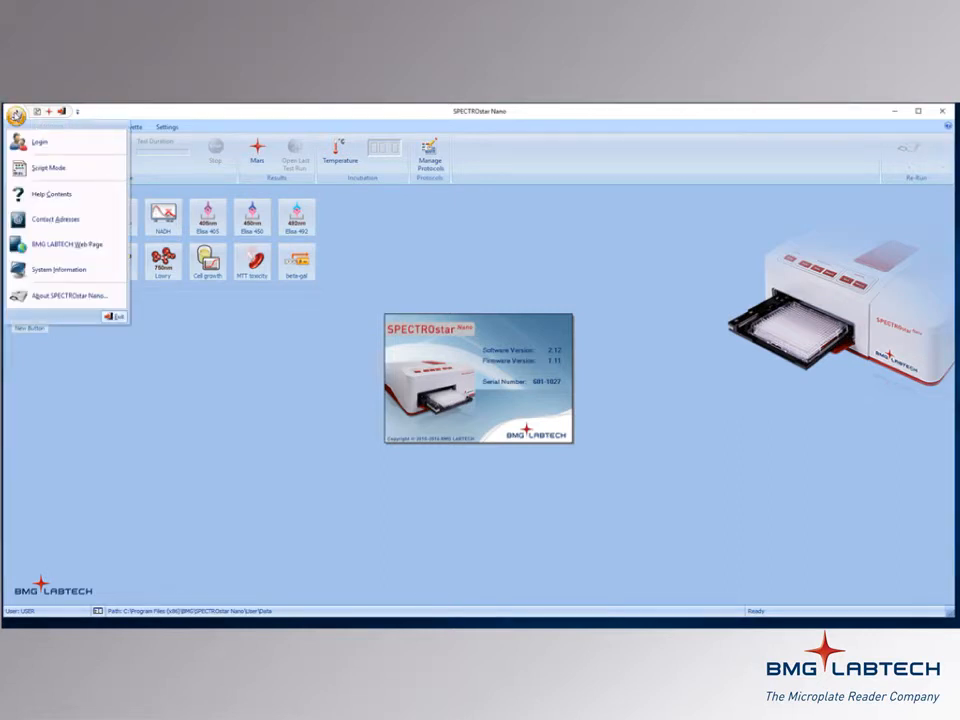
pyautogui.moveTo(40, 140)
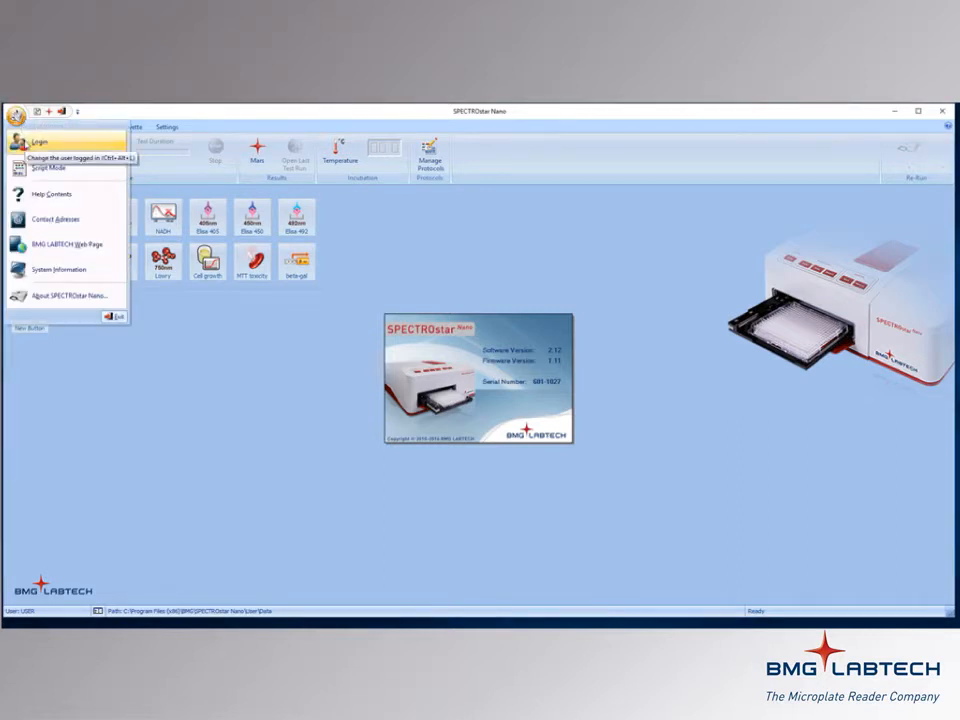
pyautogui.moveTo(60, 268)
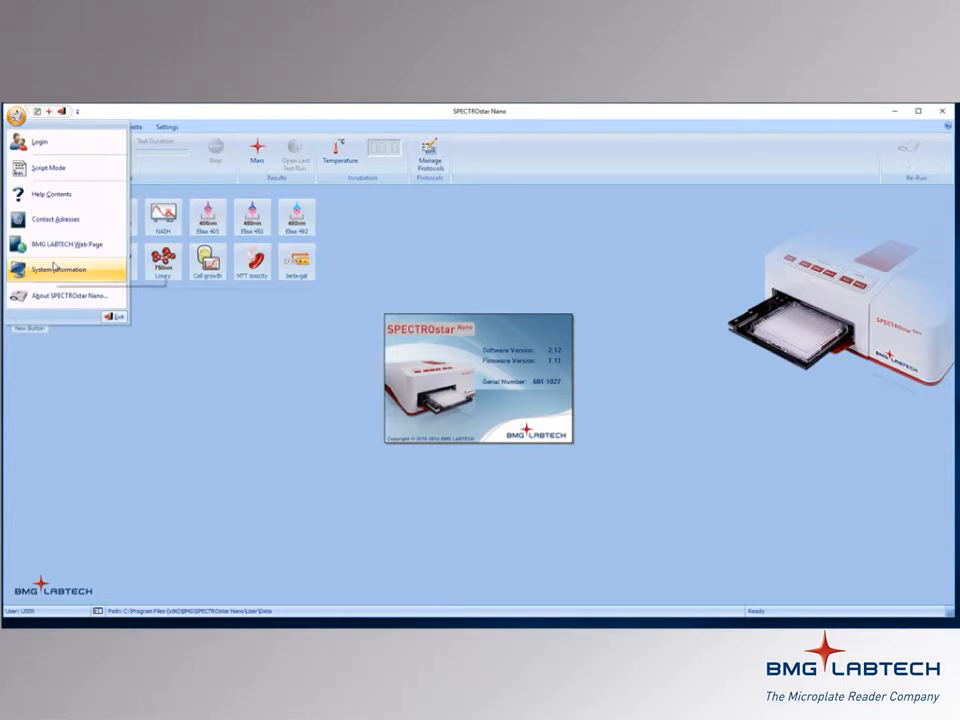
pyautogui.moveTo(60, 172)
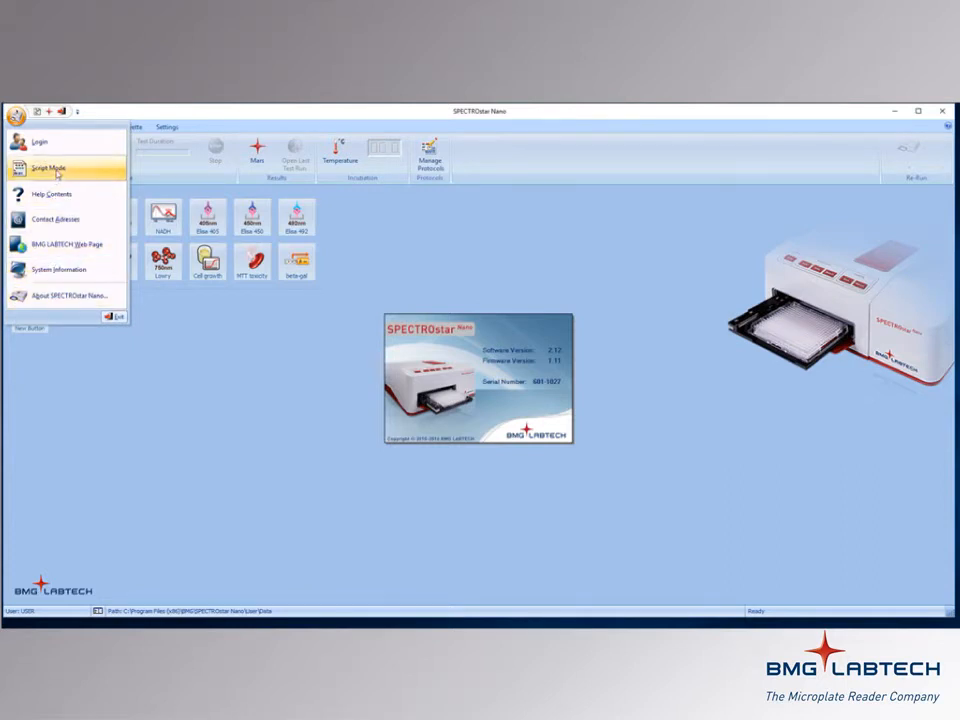
pyautogui.moveTo(60, 164)
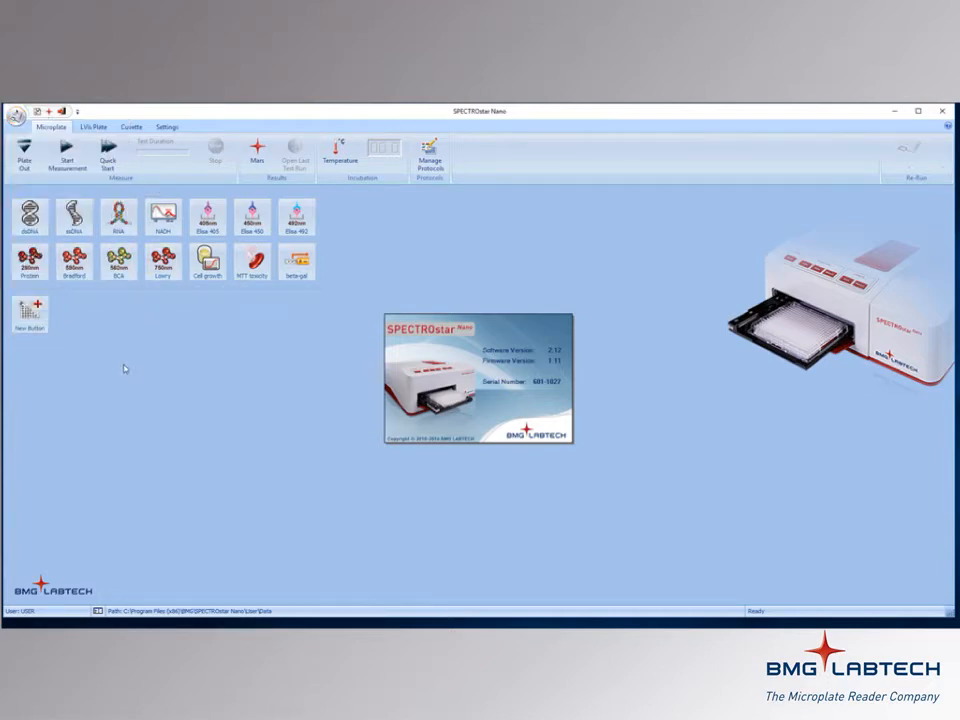
pyautogui.moveTo(38, 112)
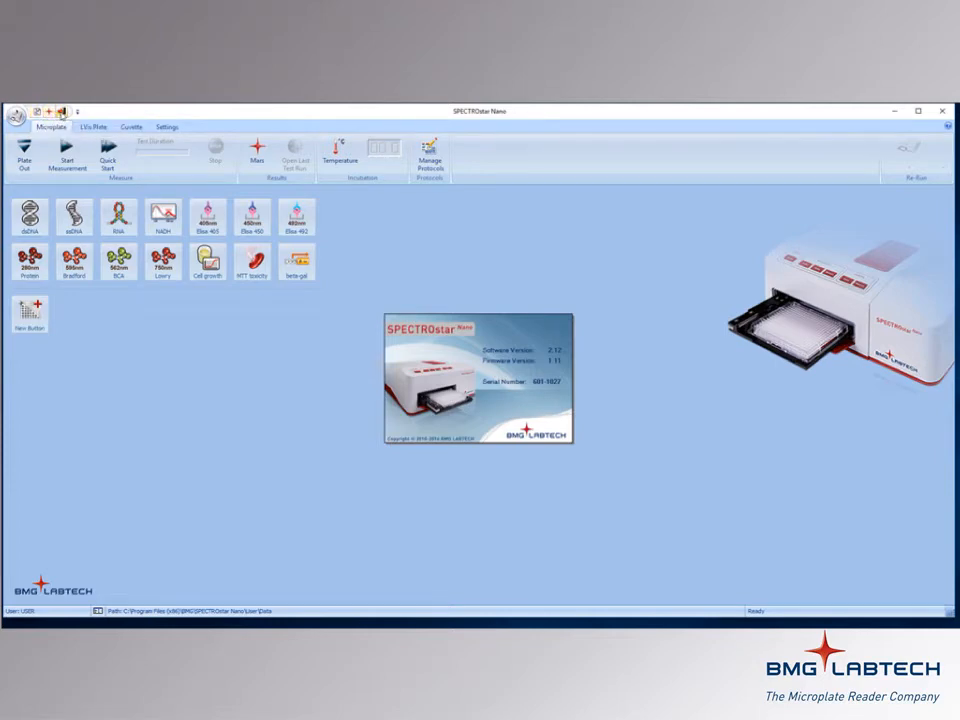
pyautogui.moveTo(64, 110)
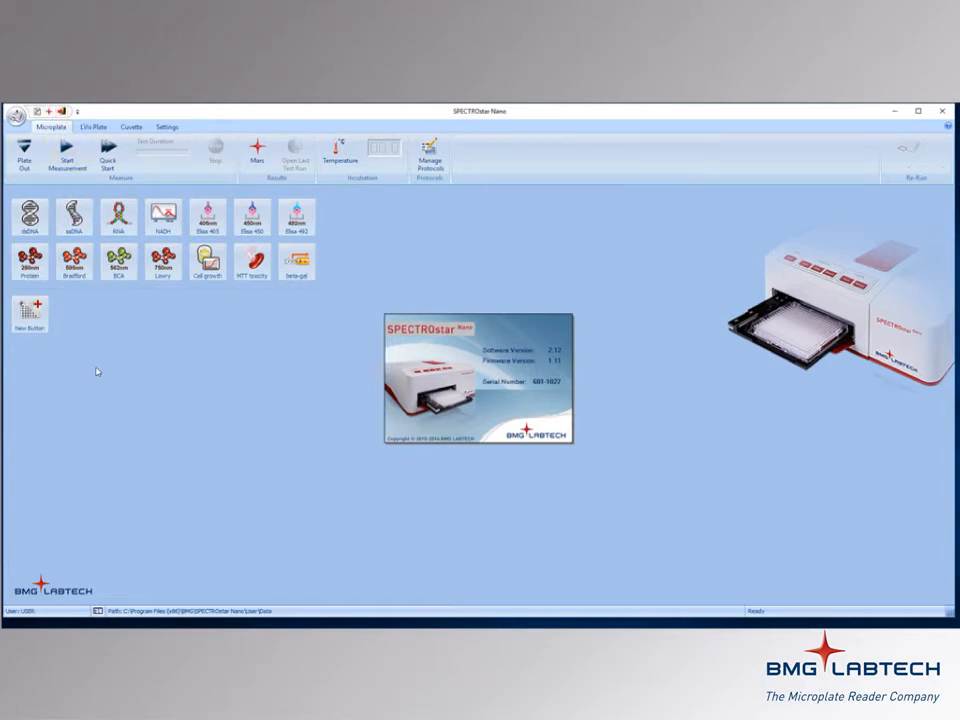
pyautogui.moveTo(92, 306)
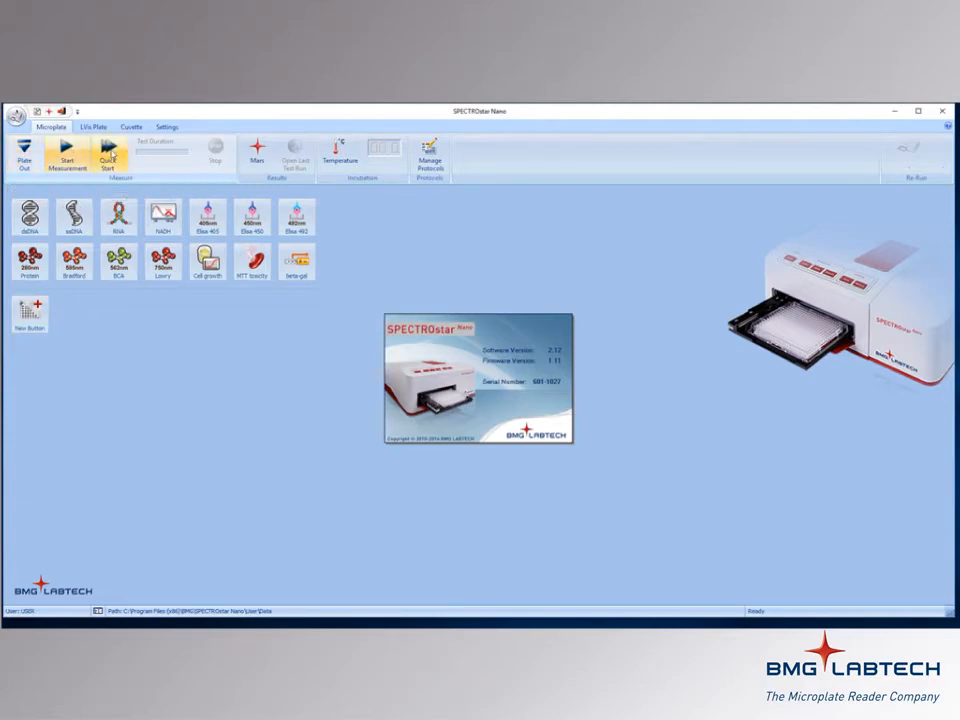
pyautogui.moveTo(108, 158)
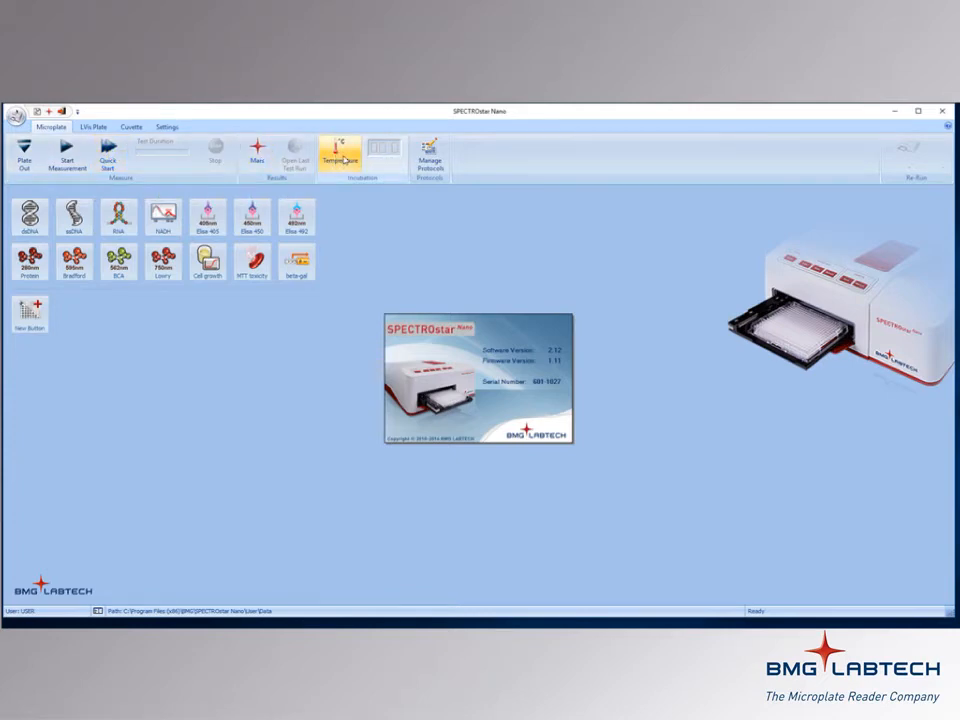
pyautogui.moveTo(428, 156)
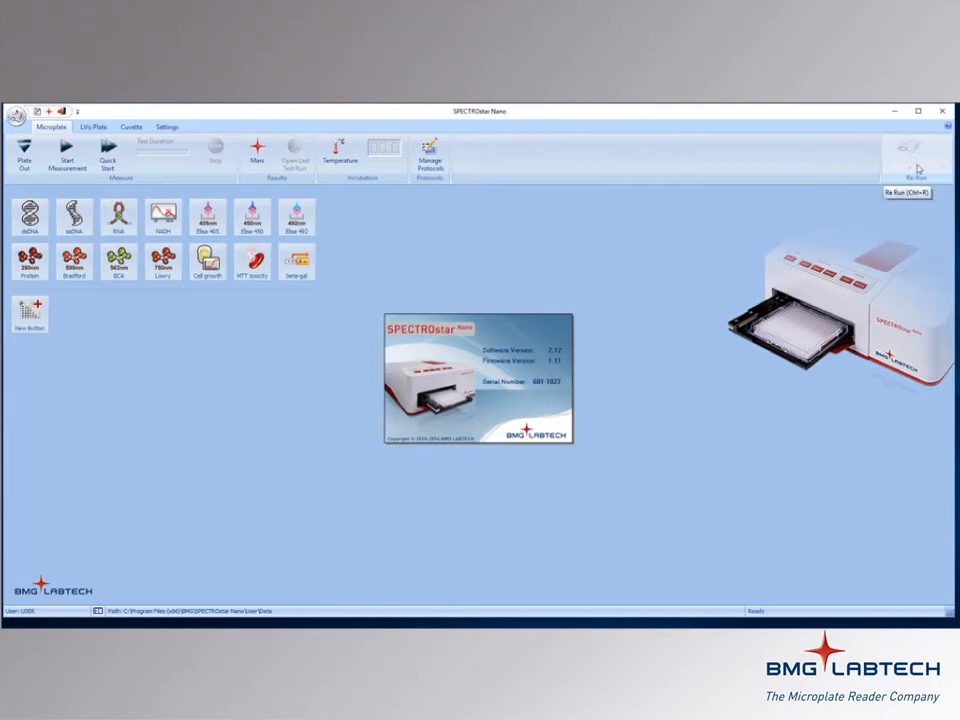
pyautogui.moveTo(292, 308)
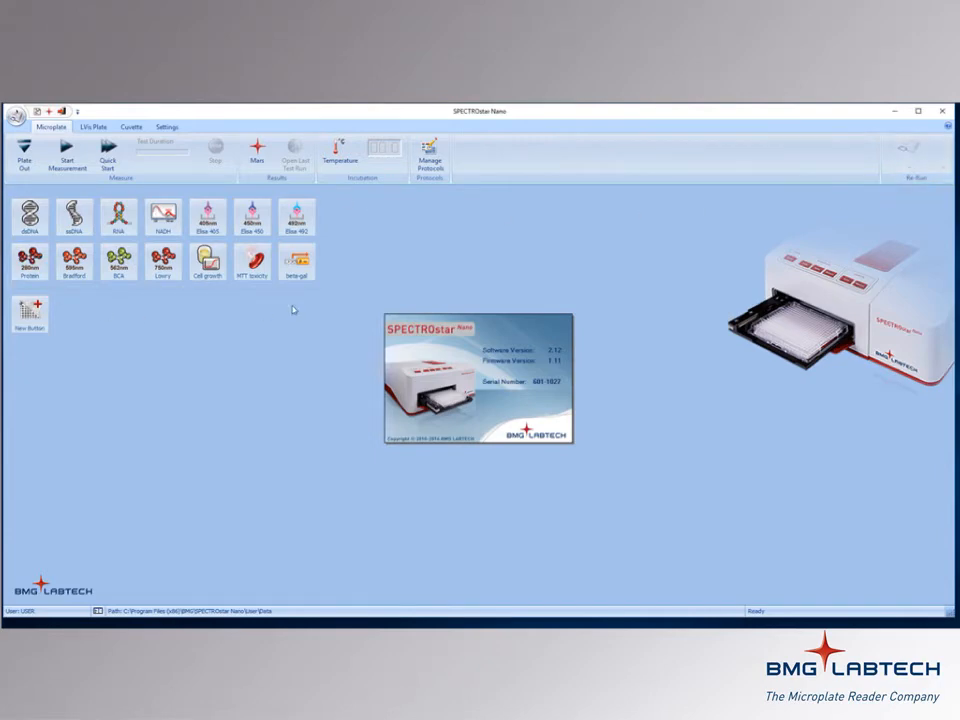
pyautogui.click(30, 276)
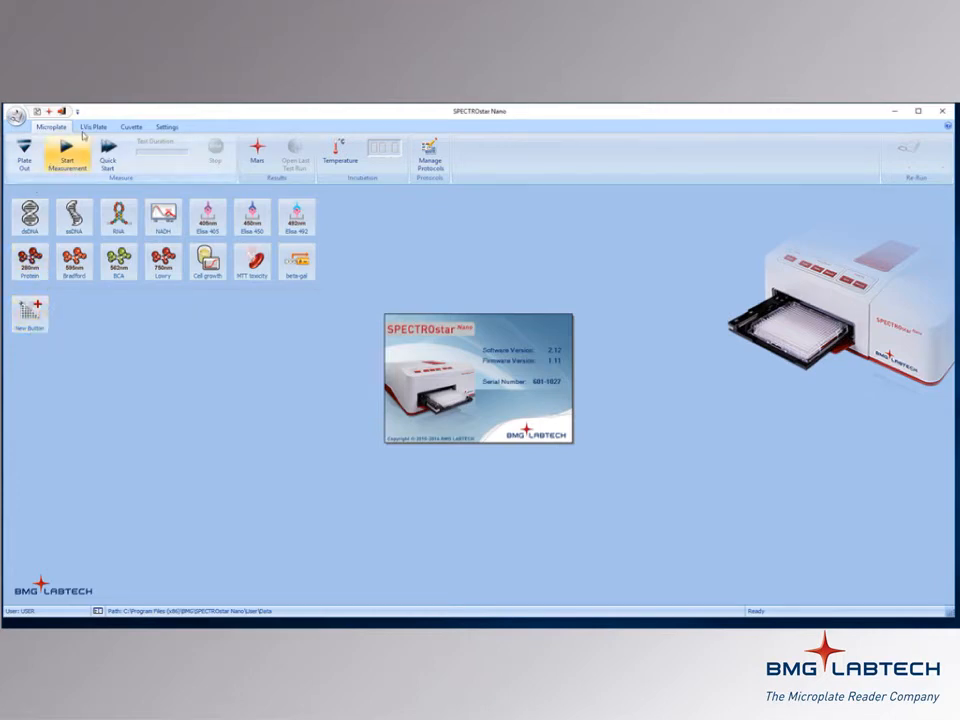
pyautogui.click(88, 128)
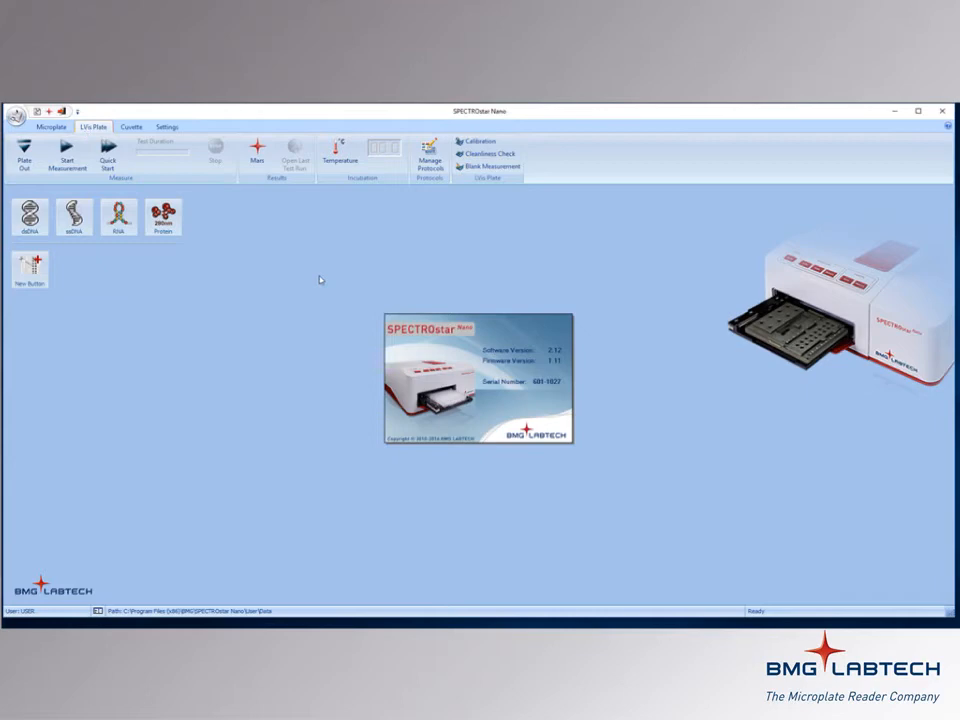
pyautogui.moveTo(478, 140)
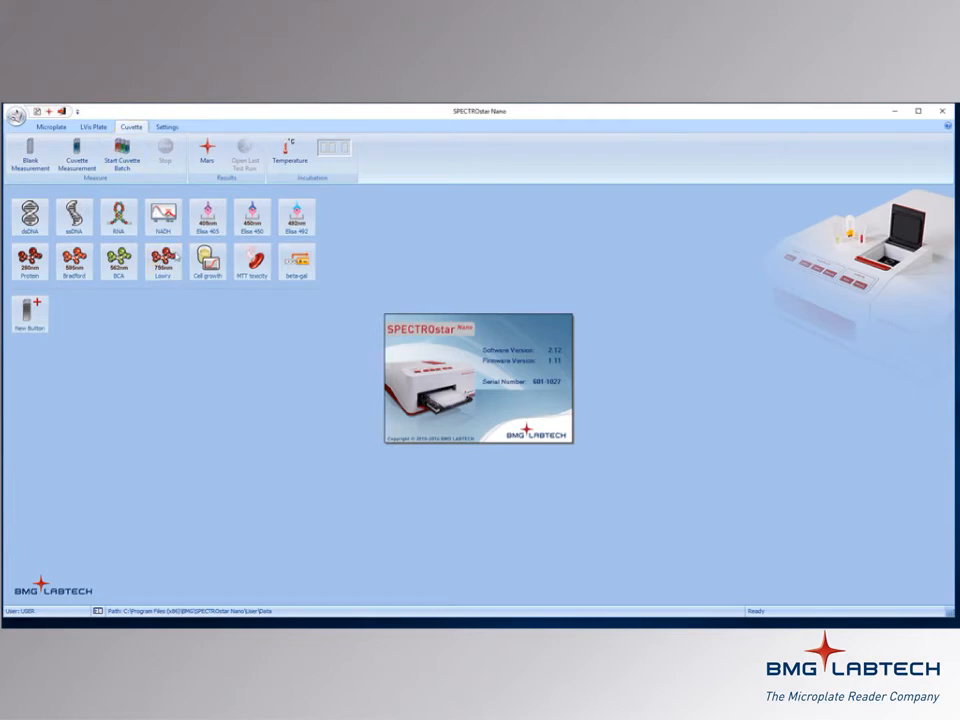
pyautogui.moveTo(376, 282)
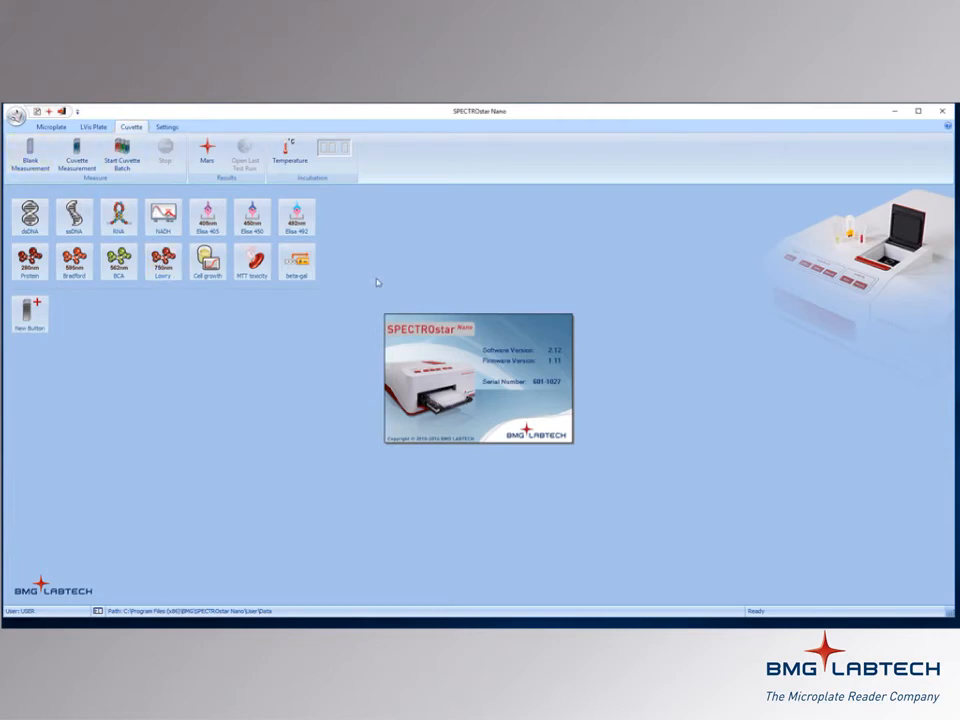
pyautogui.moveTo(380, 284)
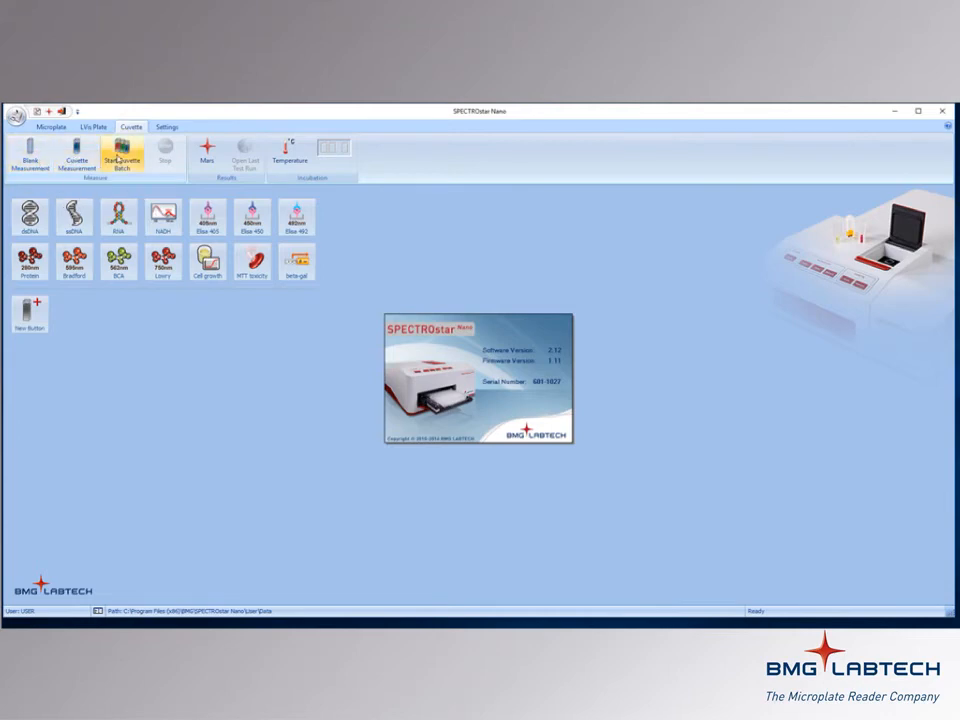
pyautogui.moveTo(124, 156)
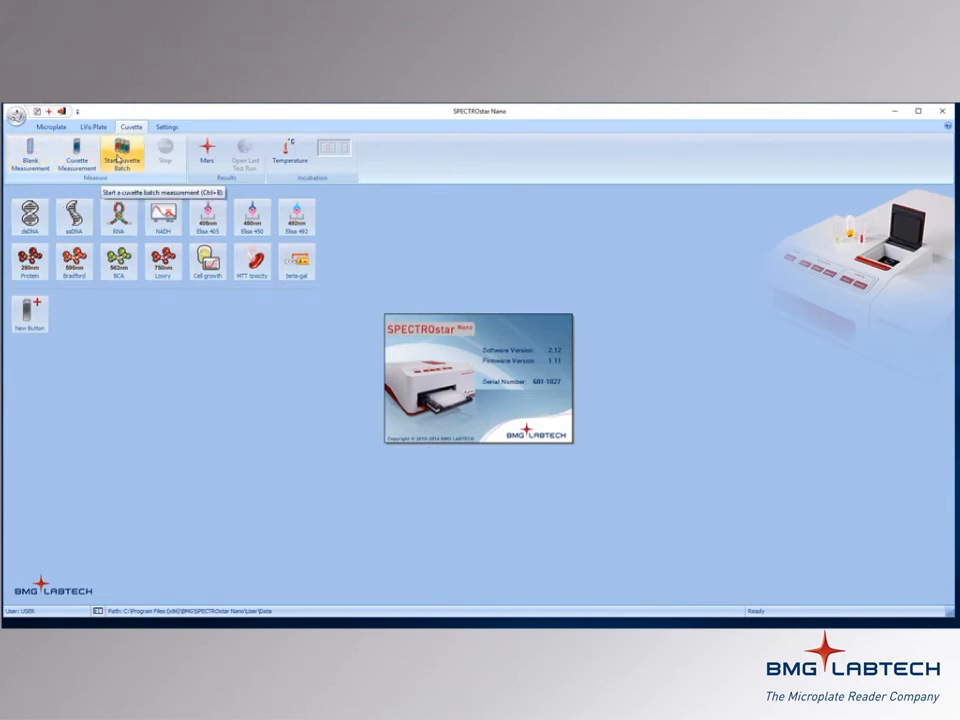
# Switch from the Cuvette section to the Settings section of the ribbon.
pyautogui.click(164, 128)
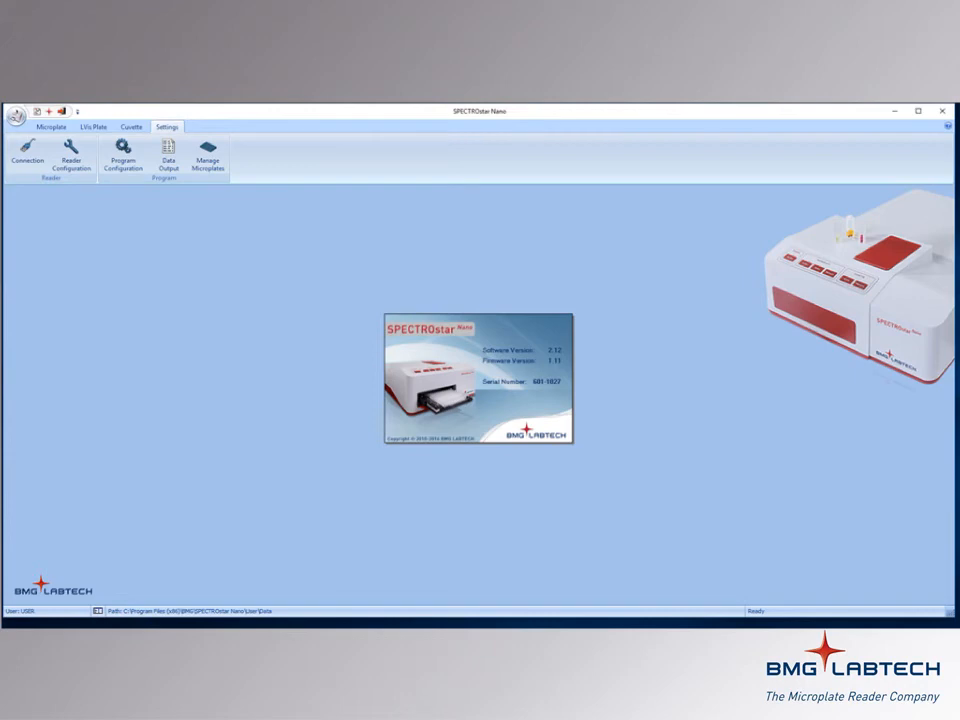
# Bring up the Program Configuration dialog on its Preferences page from Settings.
pyautogui.click(32, 160)
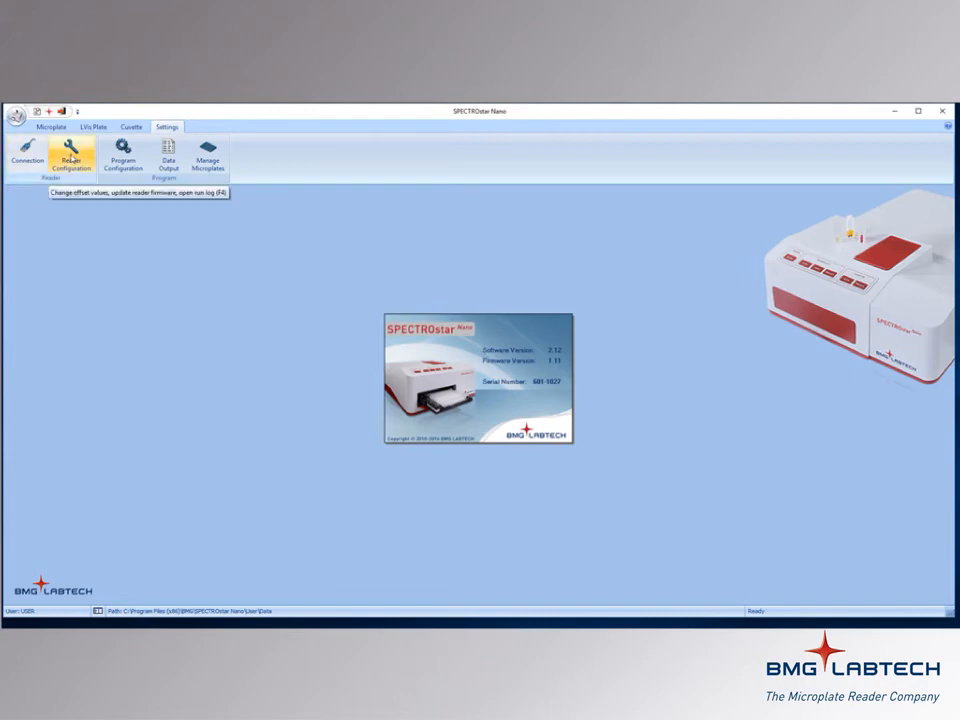
pyautogui.moveTo(122, 158)
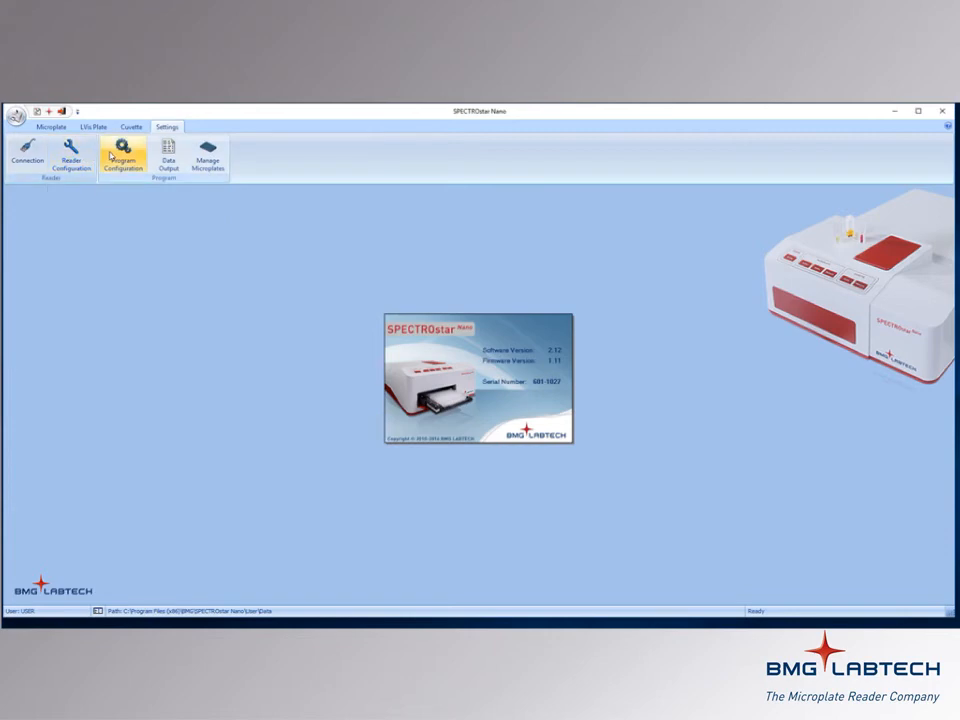
pyautogui.moveTo(120, 166)
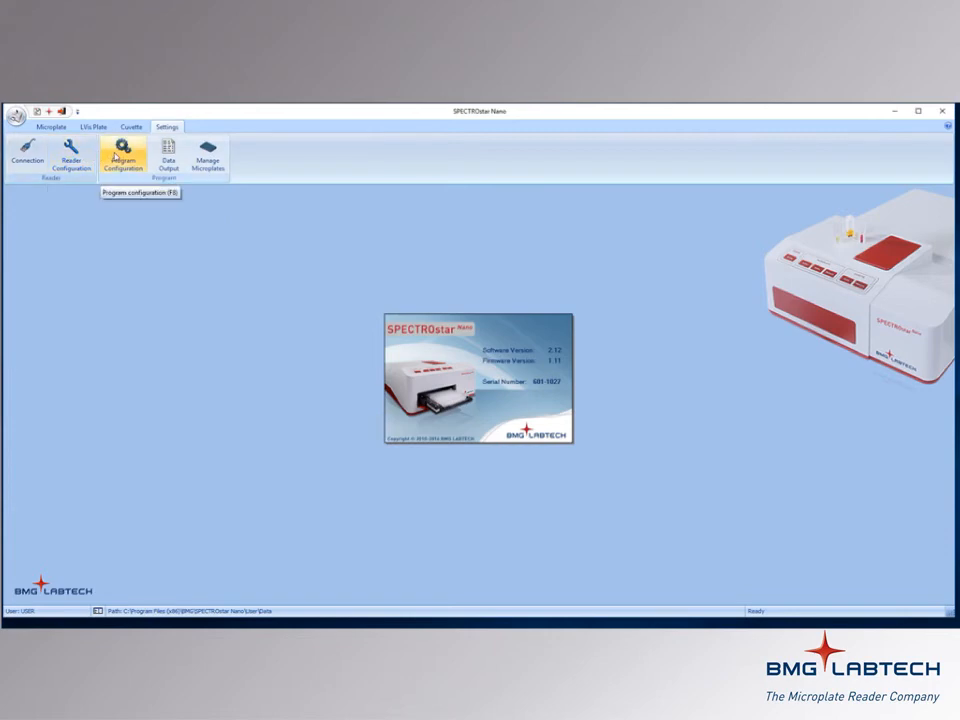
pyautogui.click(122, 164)
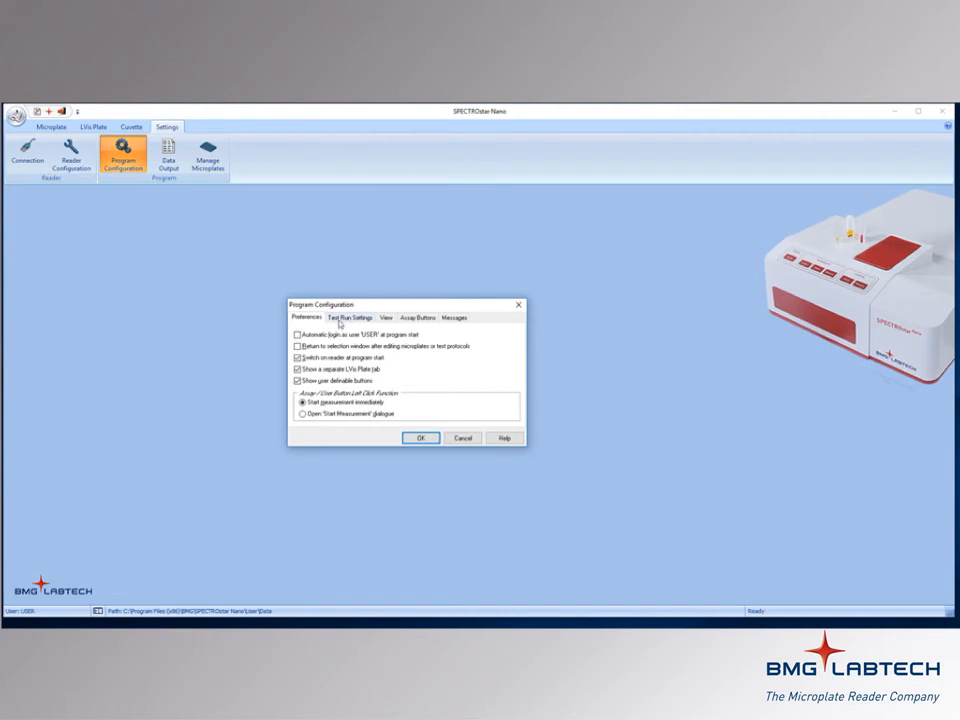
# Review the Test Run Settings, View, Assay Buttons and Messages pages of Program Configuration.
pyautogui.click(352, 316)
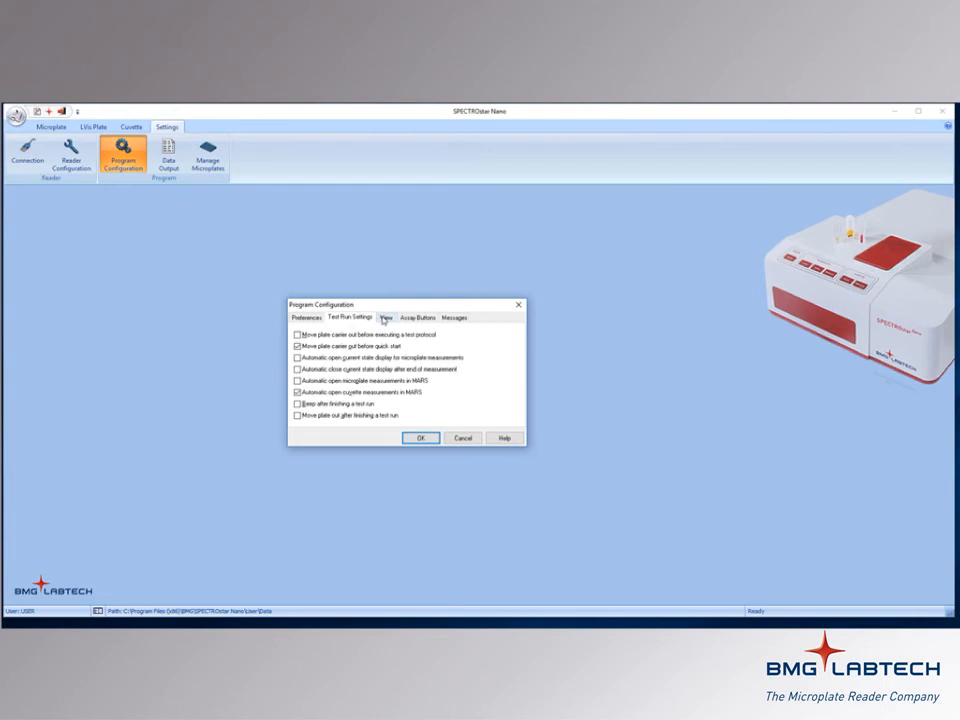
pyautogui.click(392, 318)
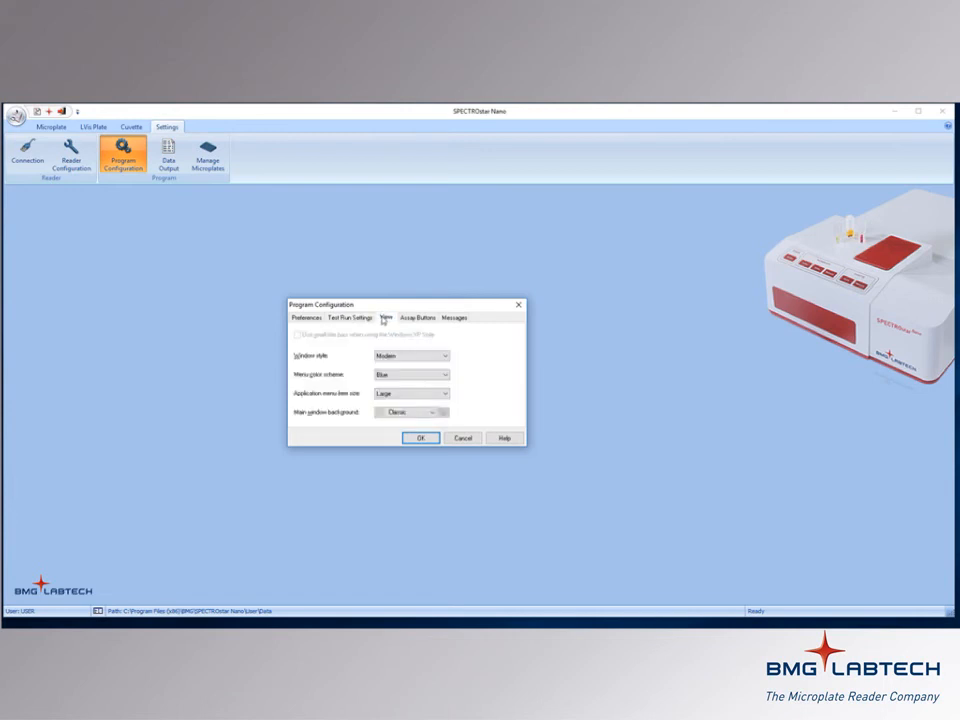
pyautogui.click(420, 318)
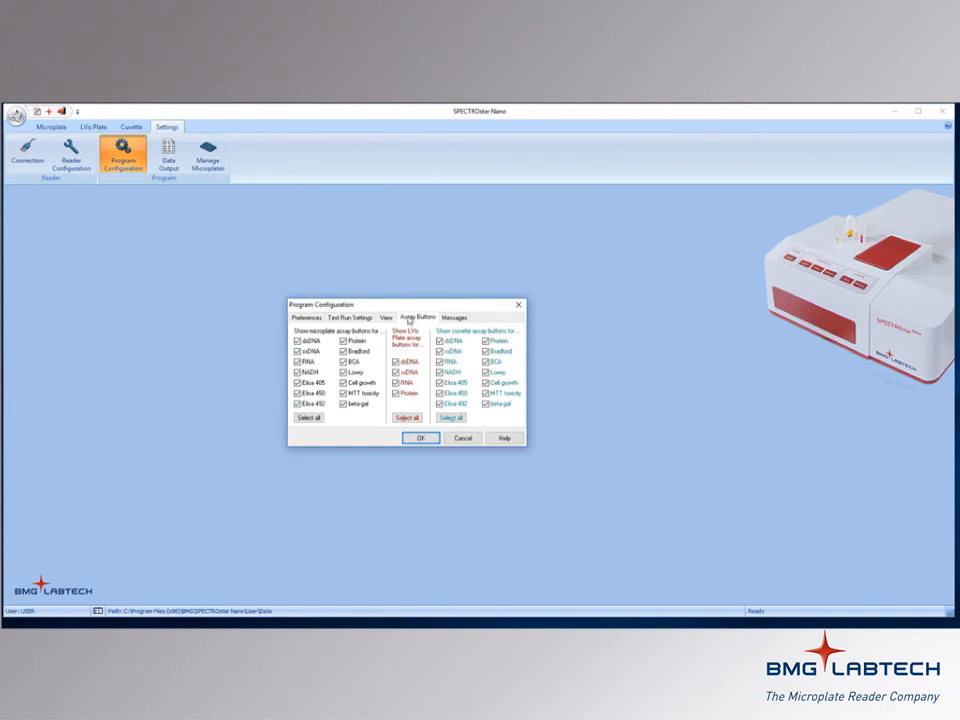
pyautogui.click(456, 316)
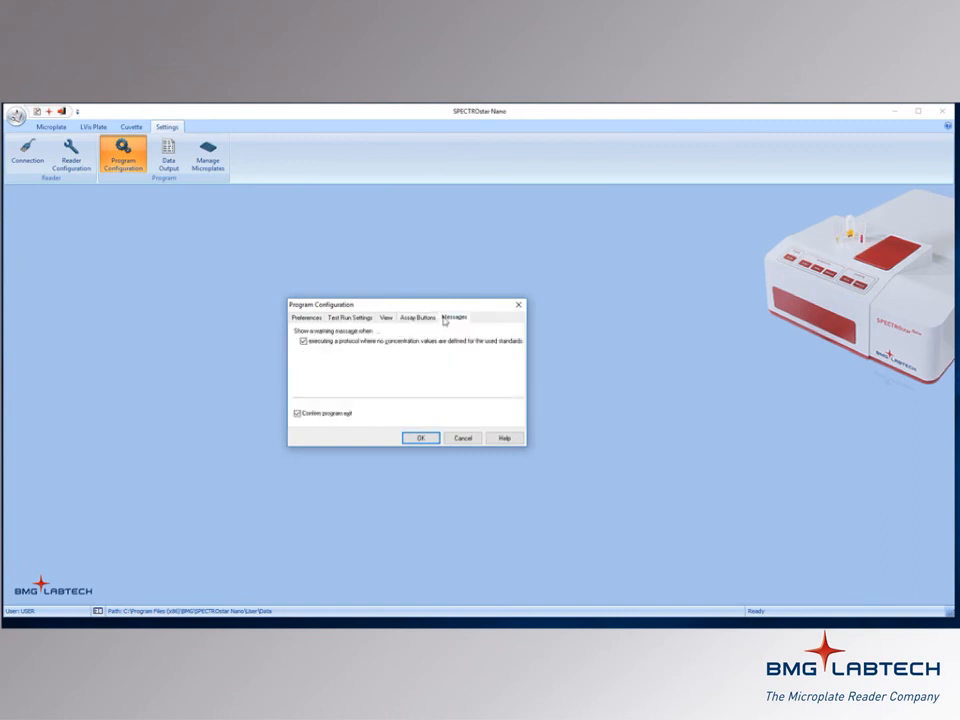
pyautogui.moveTo(452, 418)
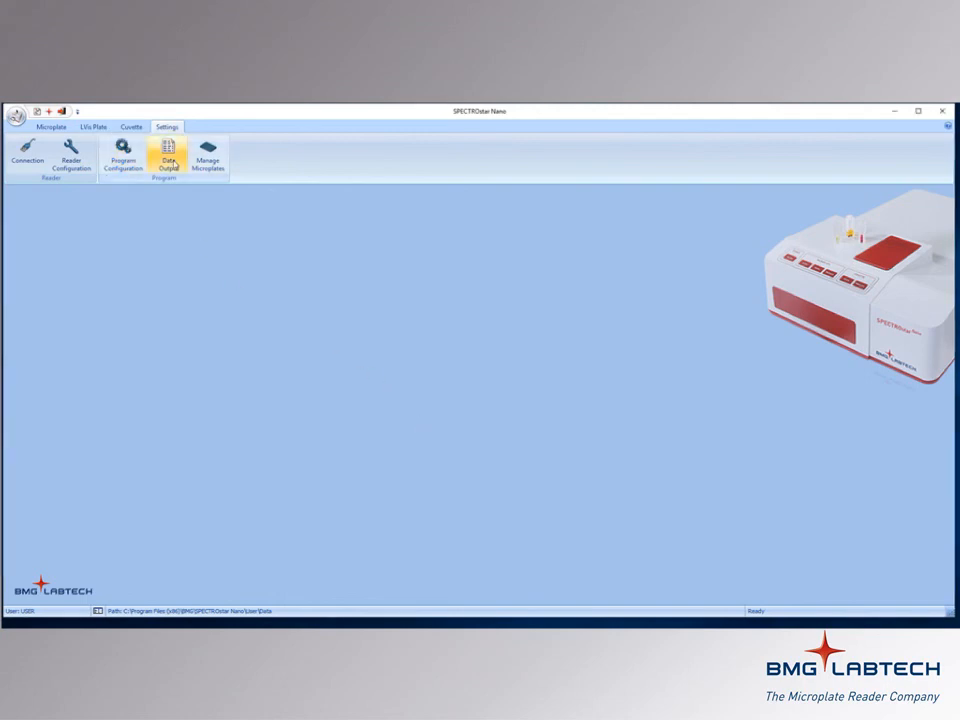
# Check the Data Output settings, then bring up the Manage Microplates definitions list.
pyautogui.click(170, 164)
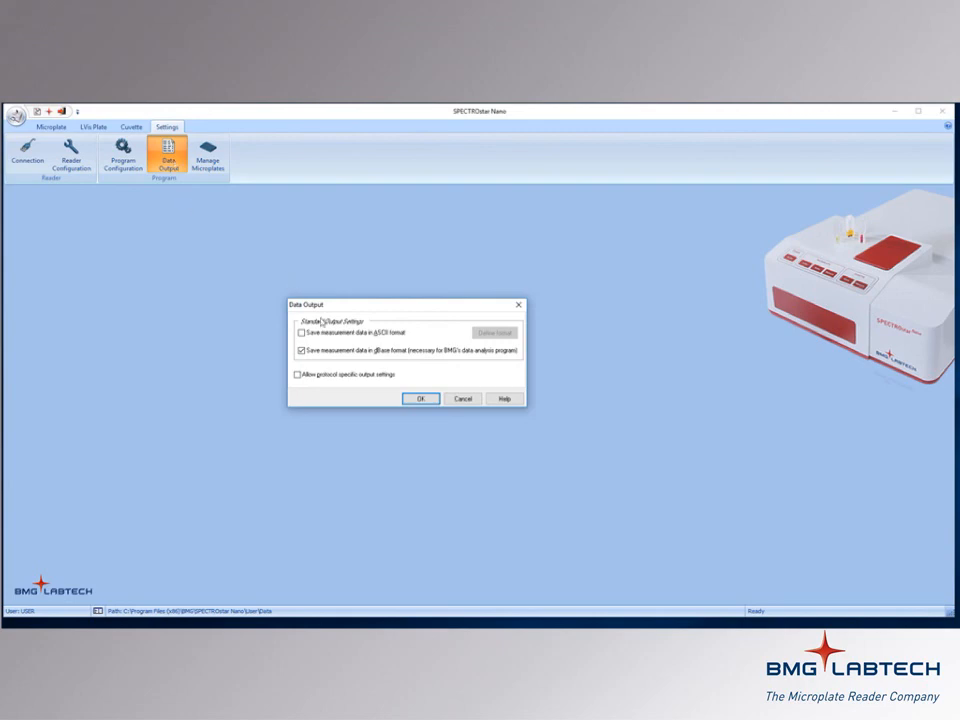
pyautogui.click(208, 156)
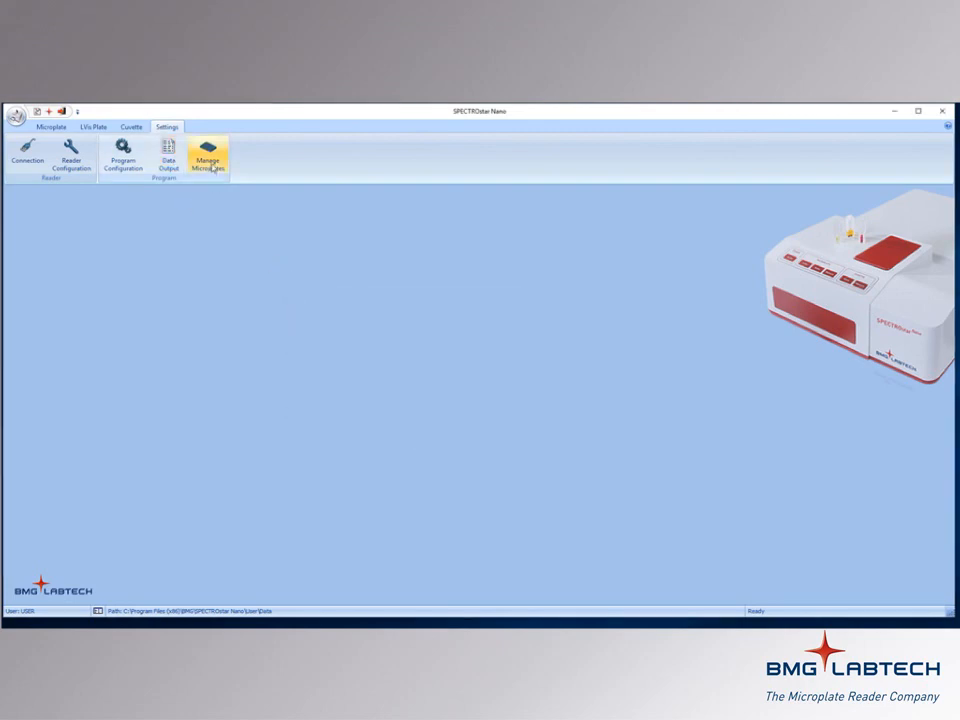
pyautogui.click(208, 160)
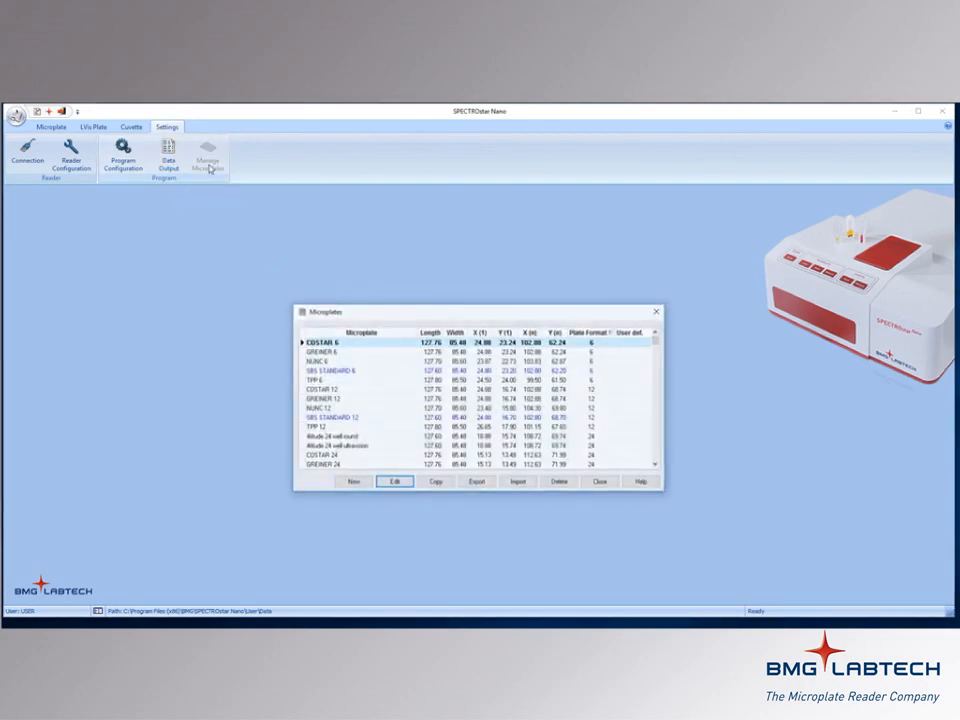